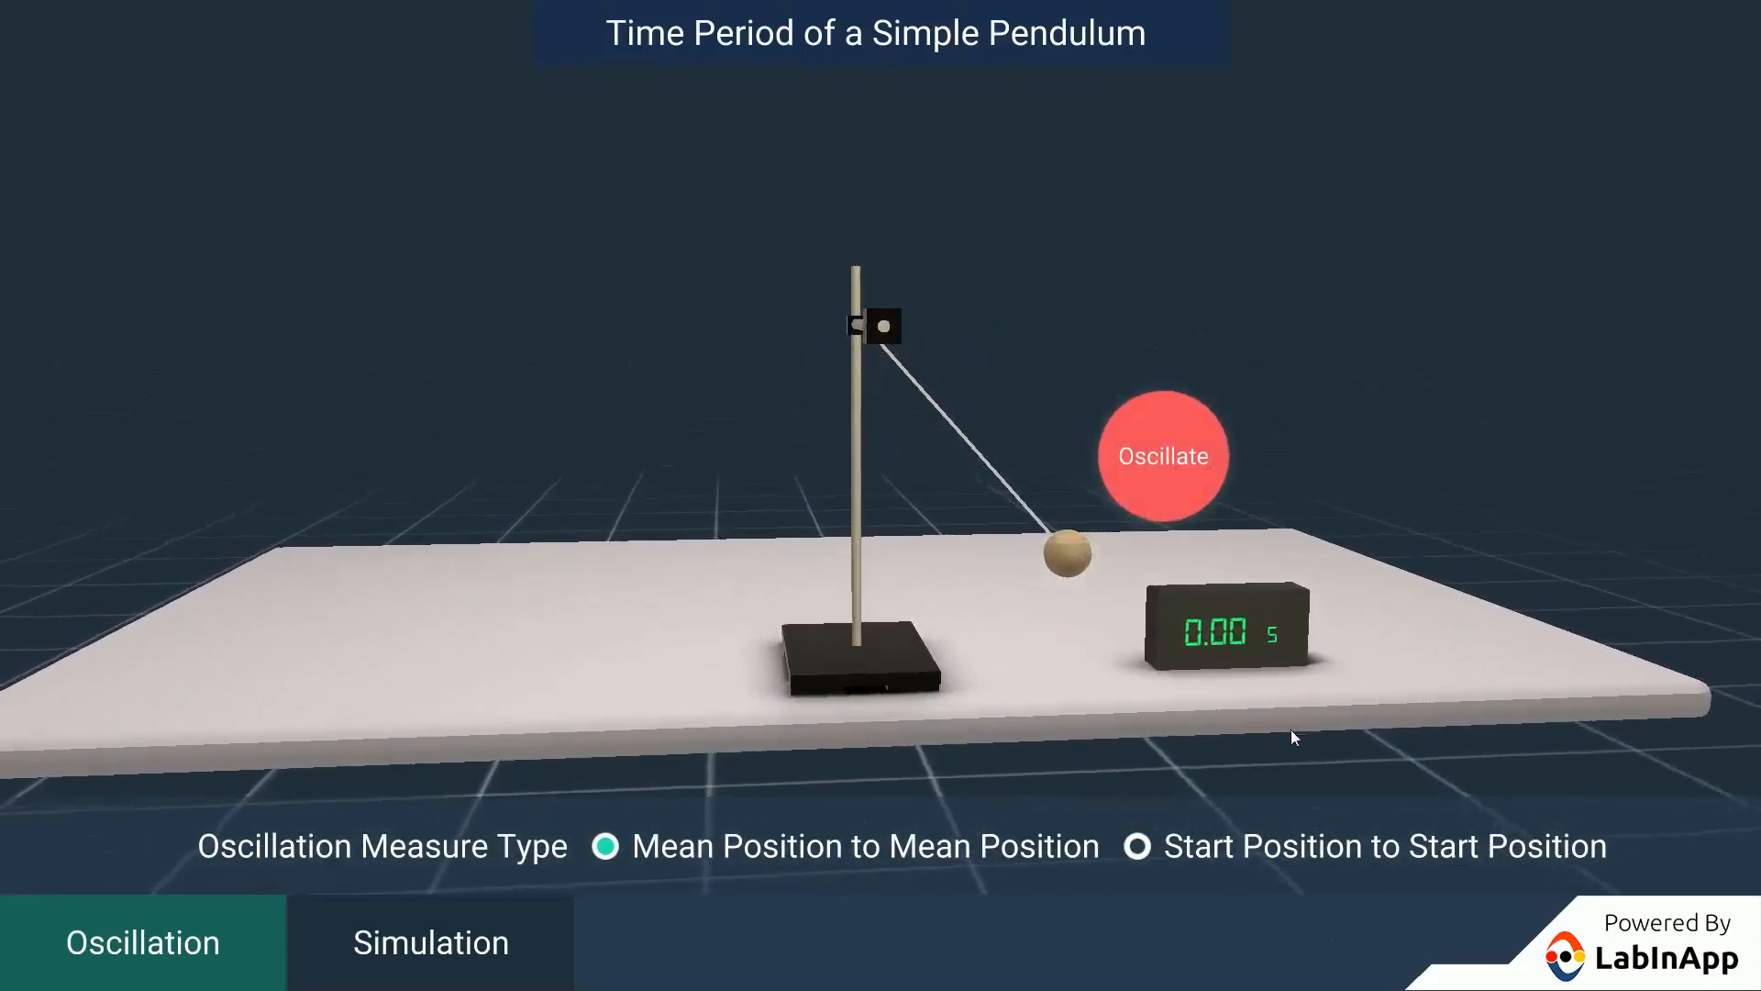
# - Run a mean-to-mean oscillation timed at 2.56 s, then reset the pendulum
pyautogui.click(1162, 455)
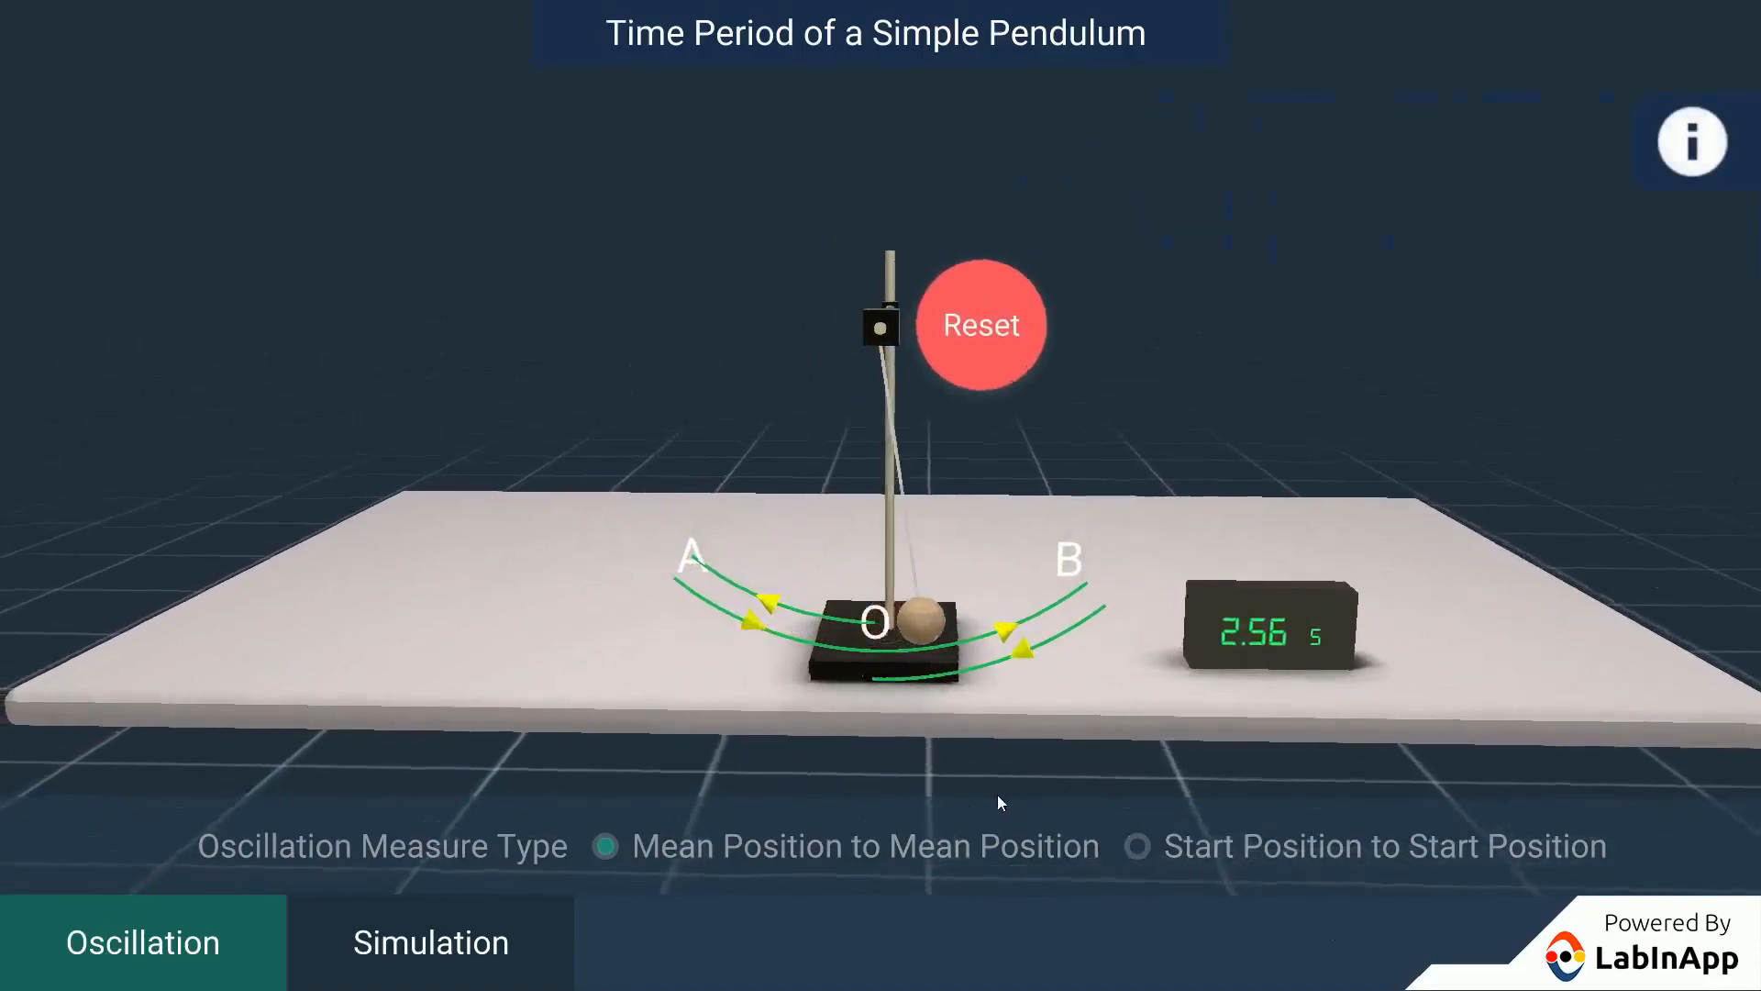
pyautogui.click(980, 324)
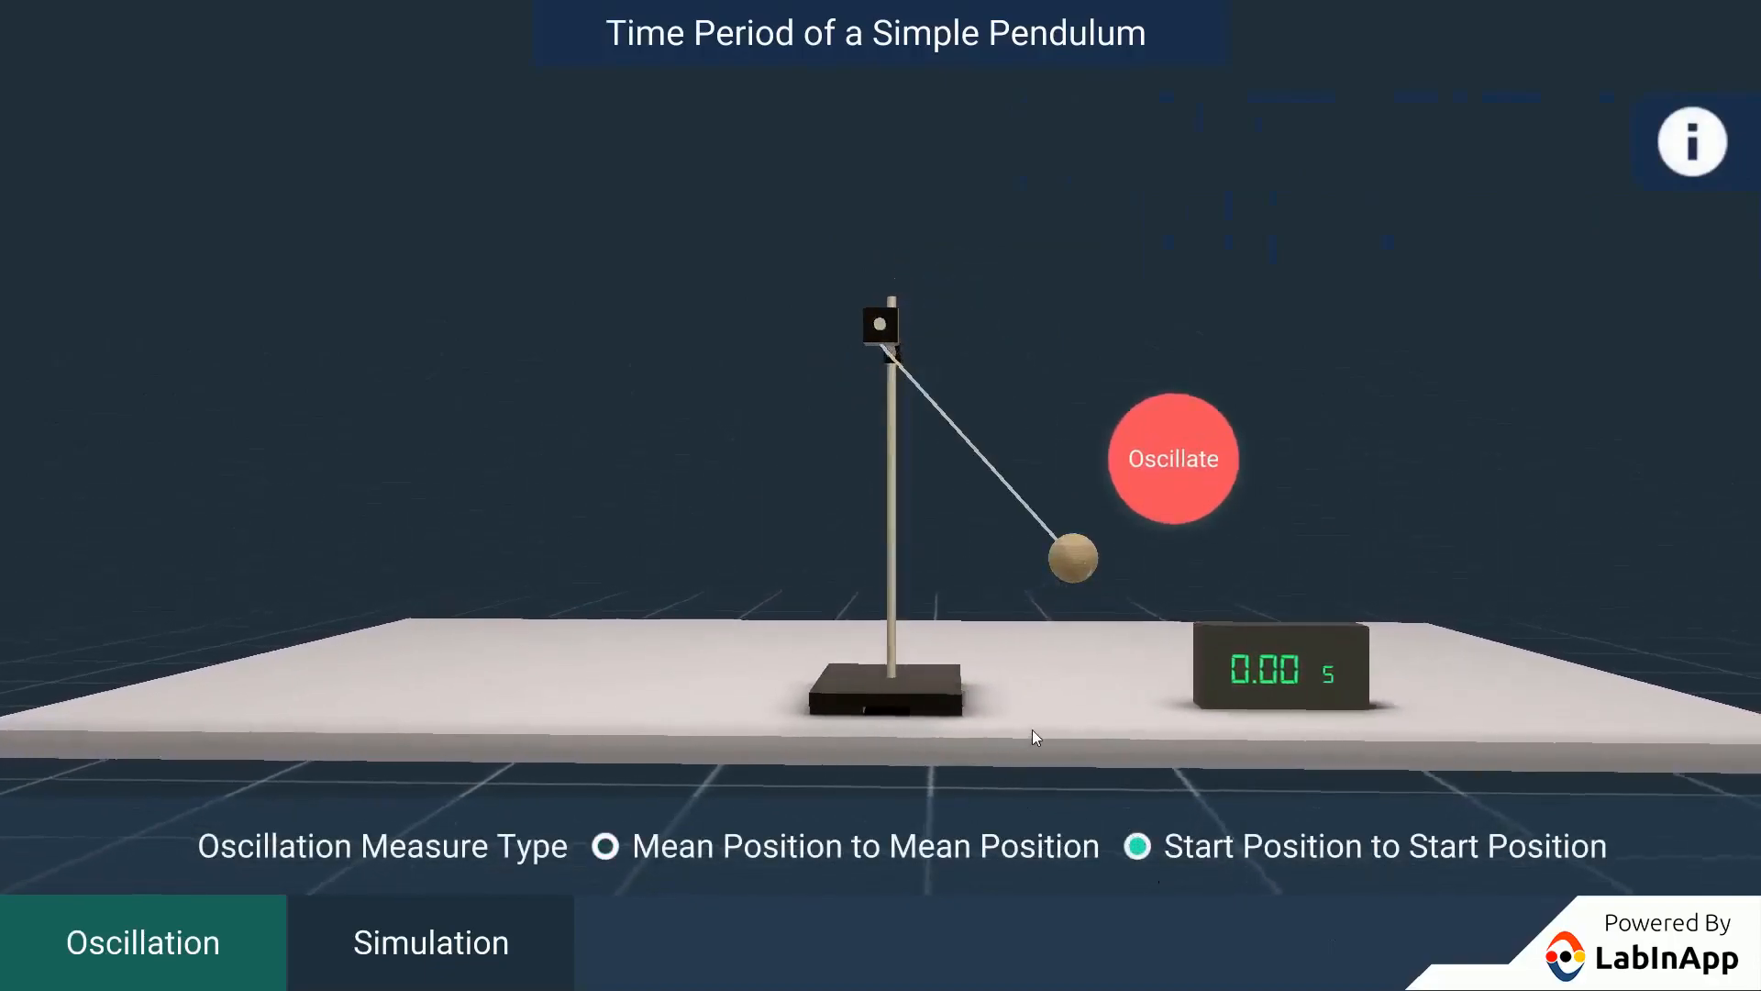
# - Time a start-to-start oscillation at 2.56 s and return the pendulum to rest
pyautogui.click(1172, 459)
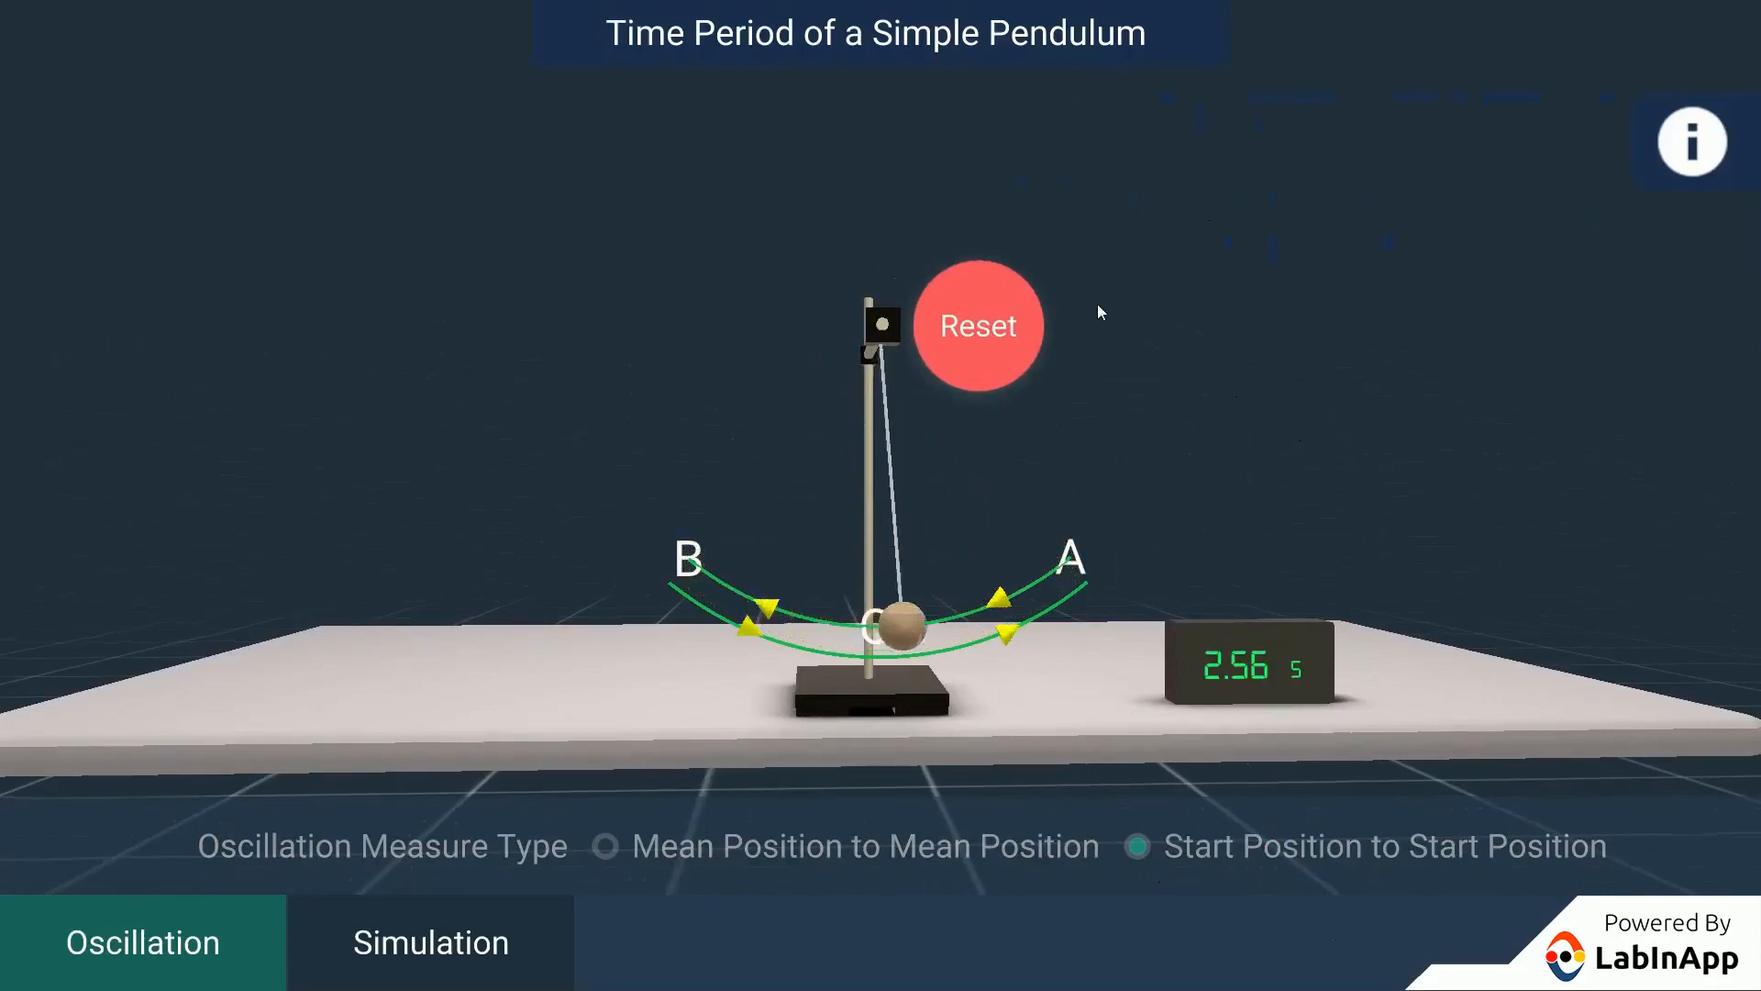
pyautogui.click(977, 326)
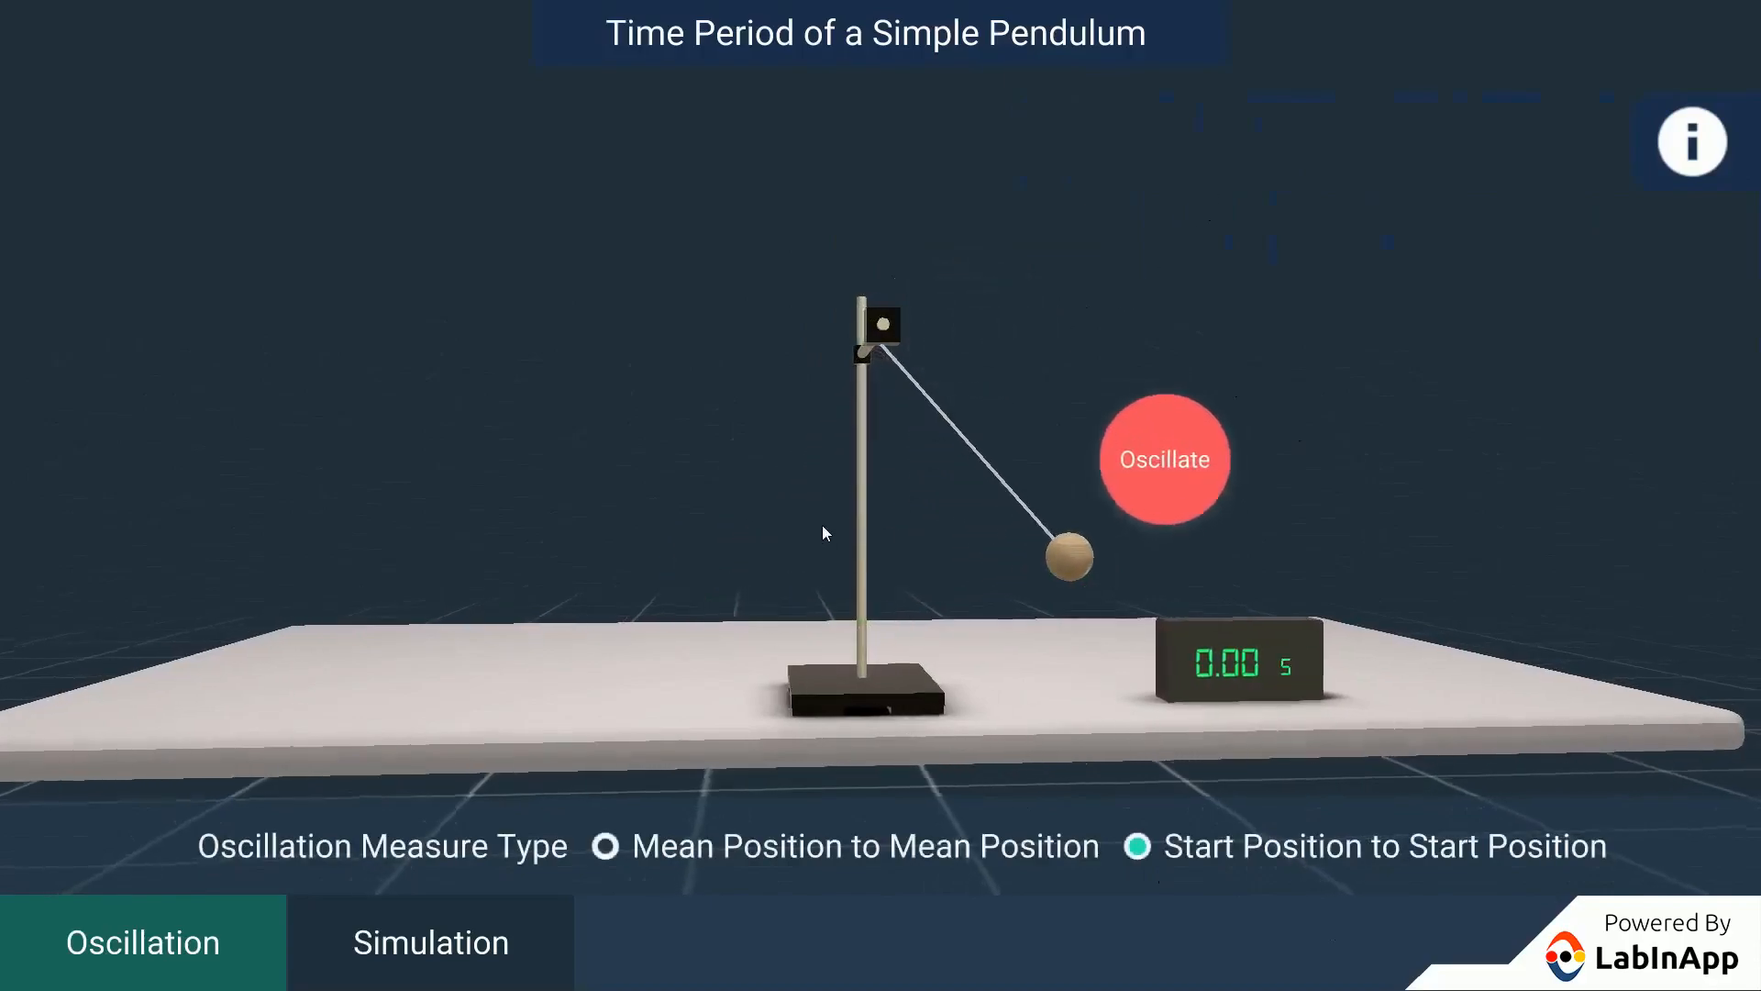
# - Switch to Simulation mode showing string length 150 cm and swing count 5
pyautogui.click(431, 941)
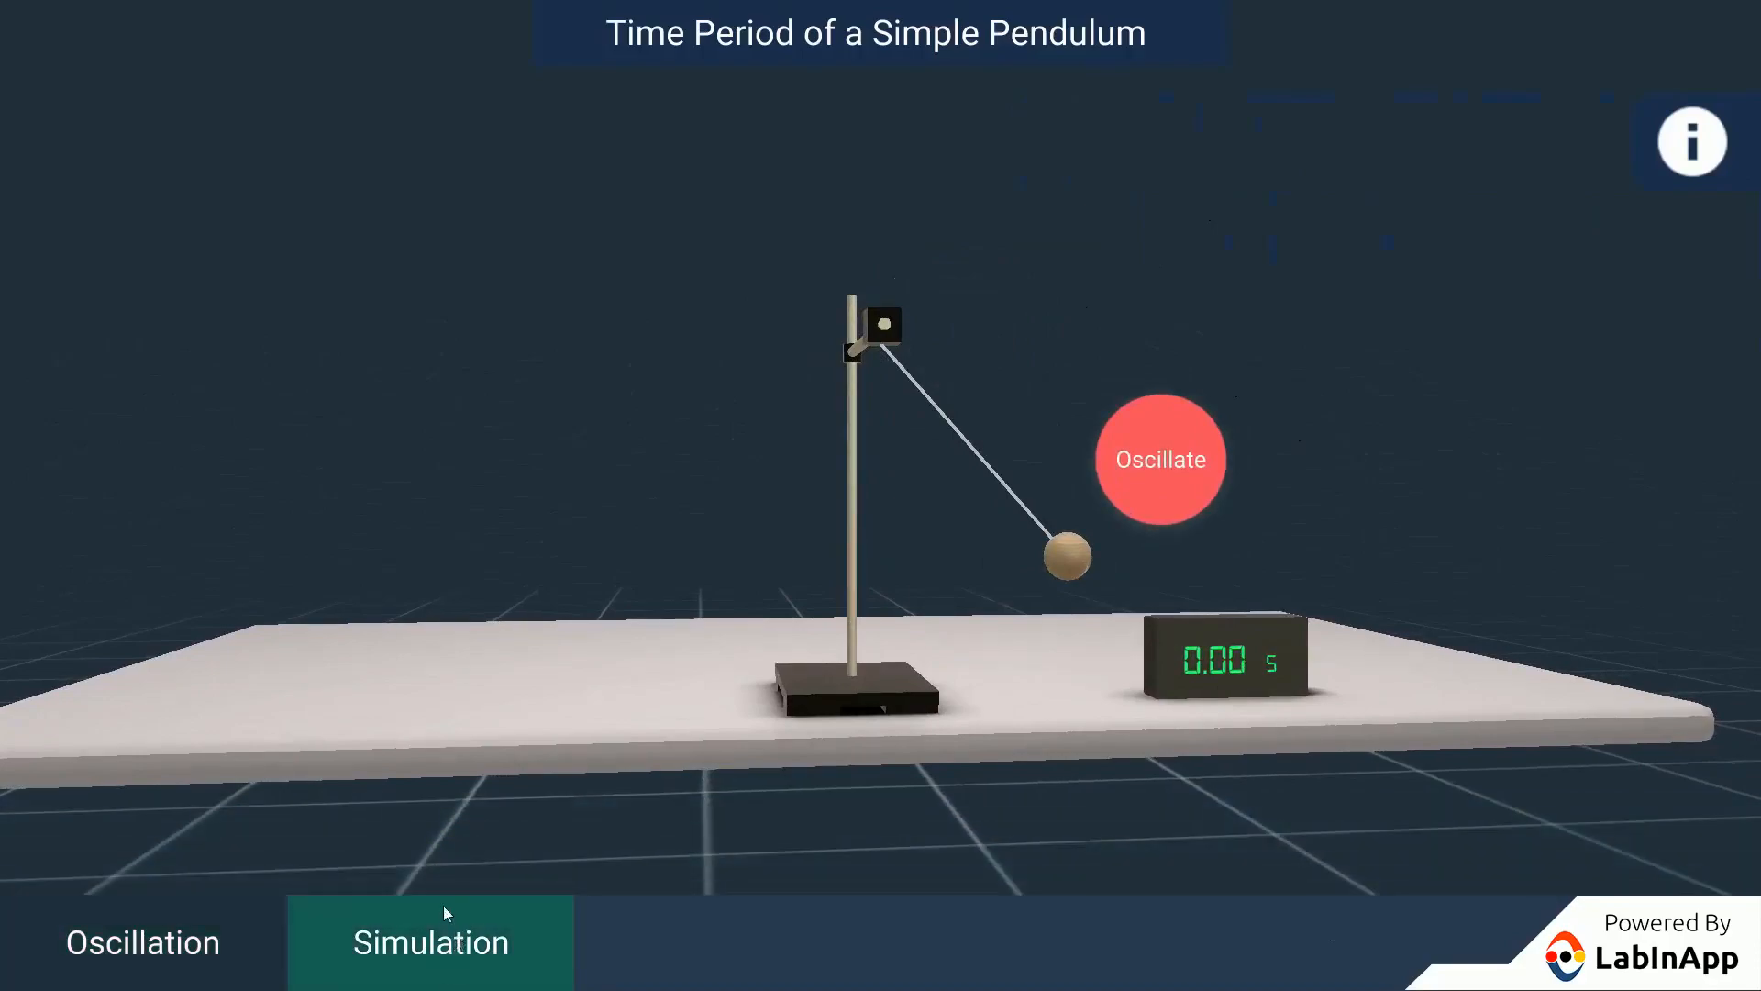
pyautogui.click(1160, 459)
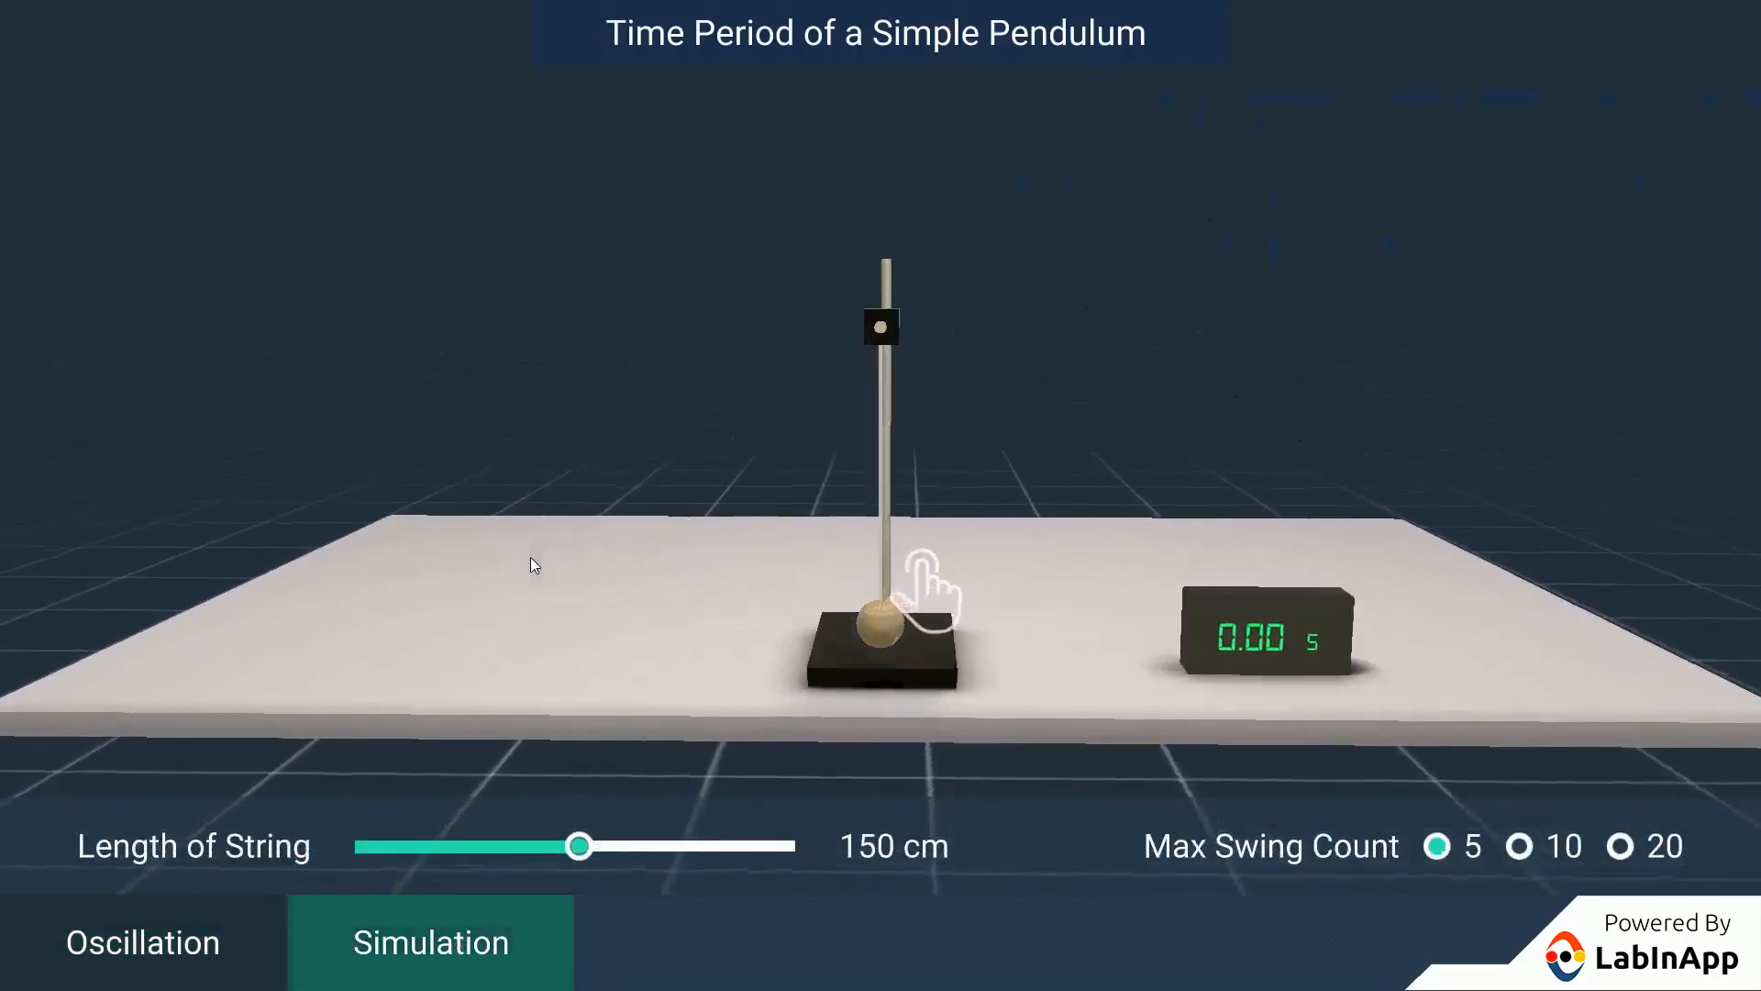